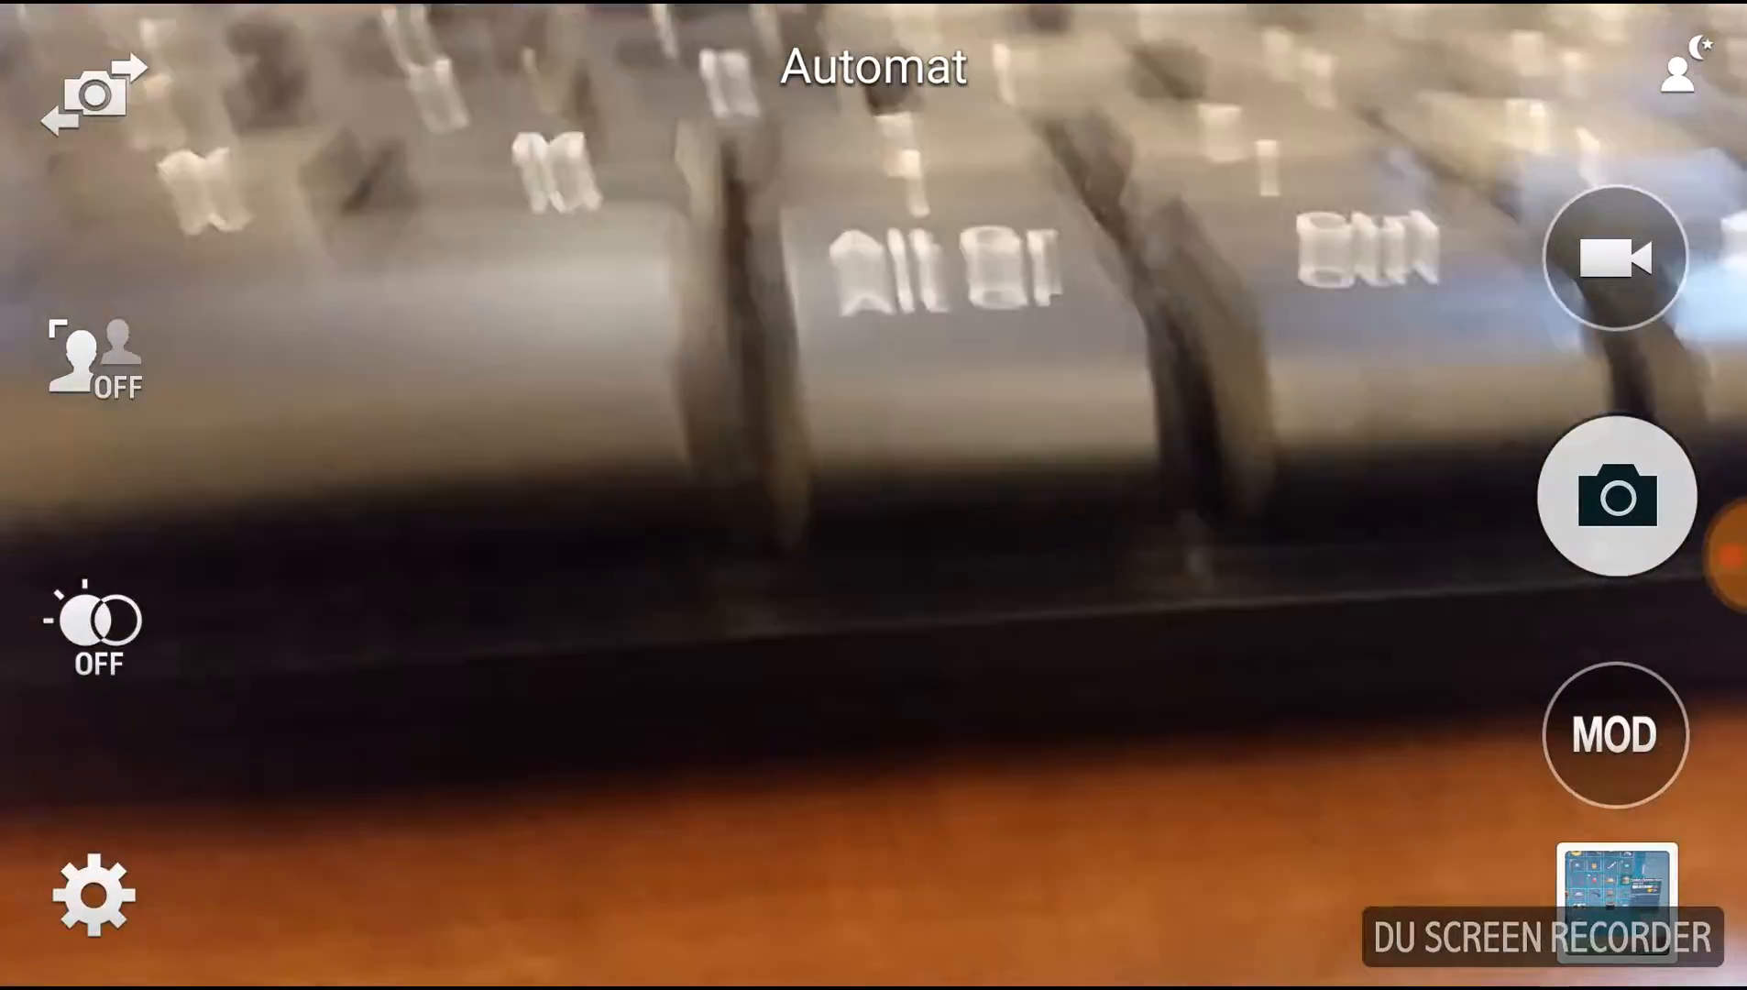
Step: Bring up the Roblox catalog listing of event hats
click(872, 495)
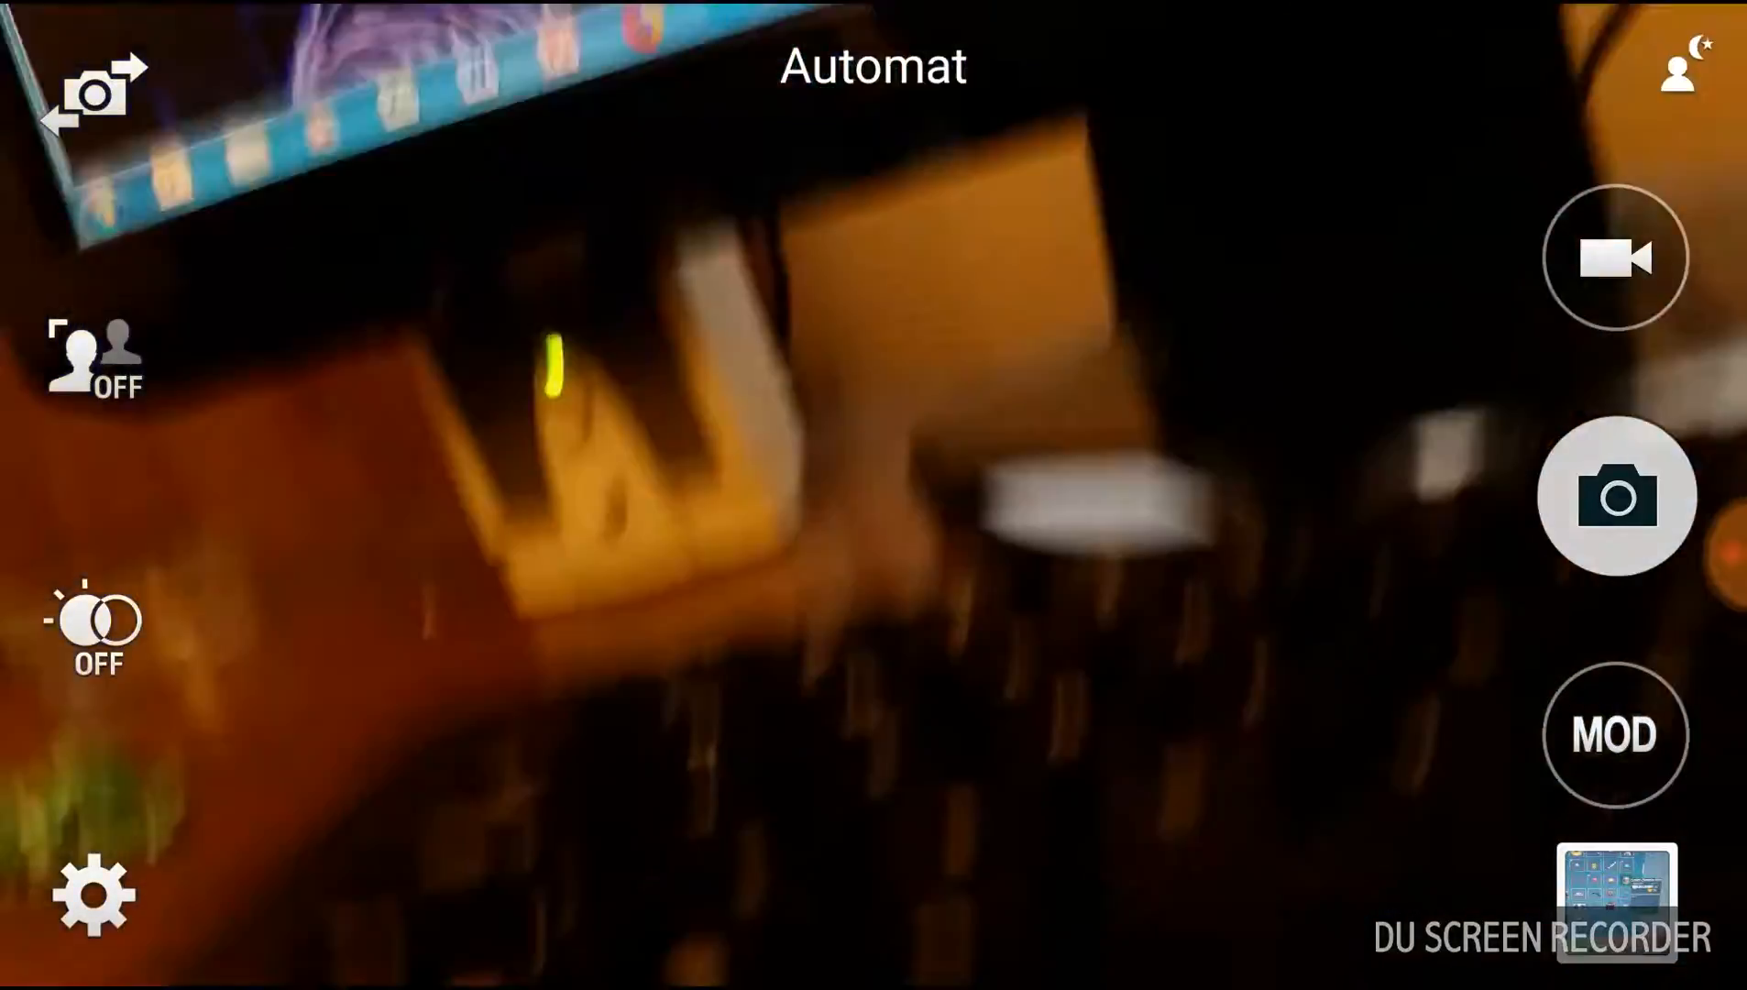
click(1615, 497)
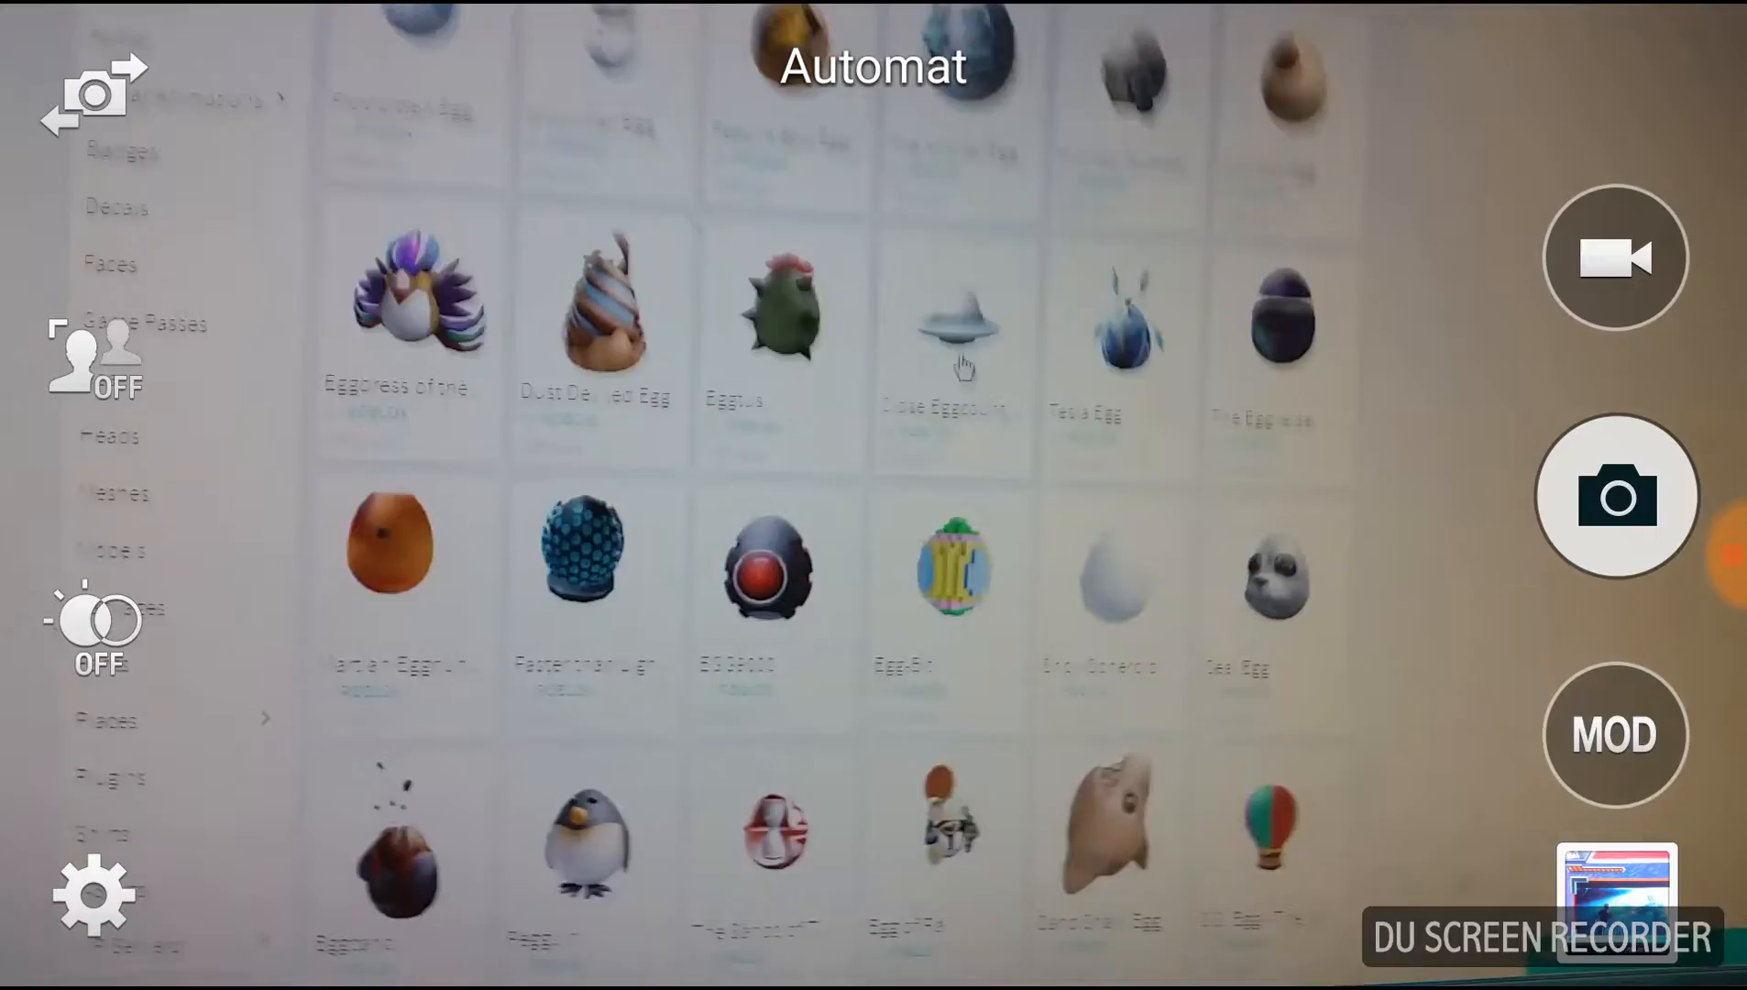
click(884, 229)
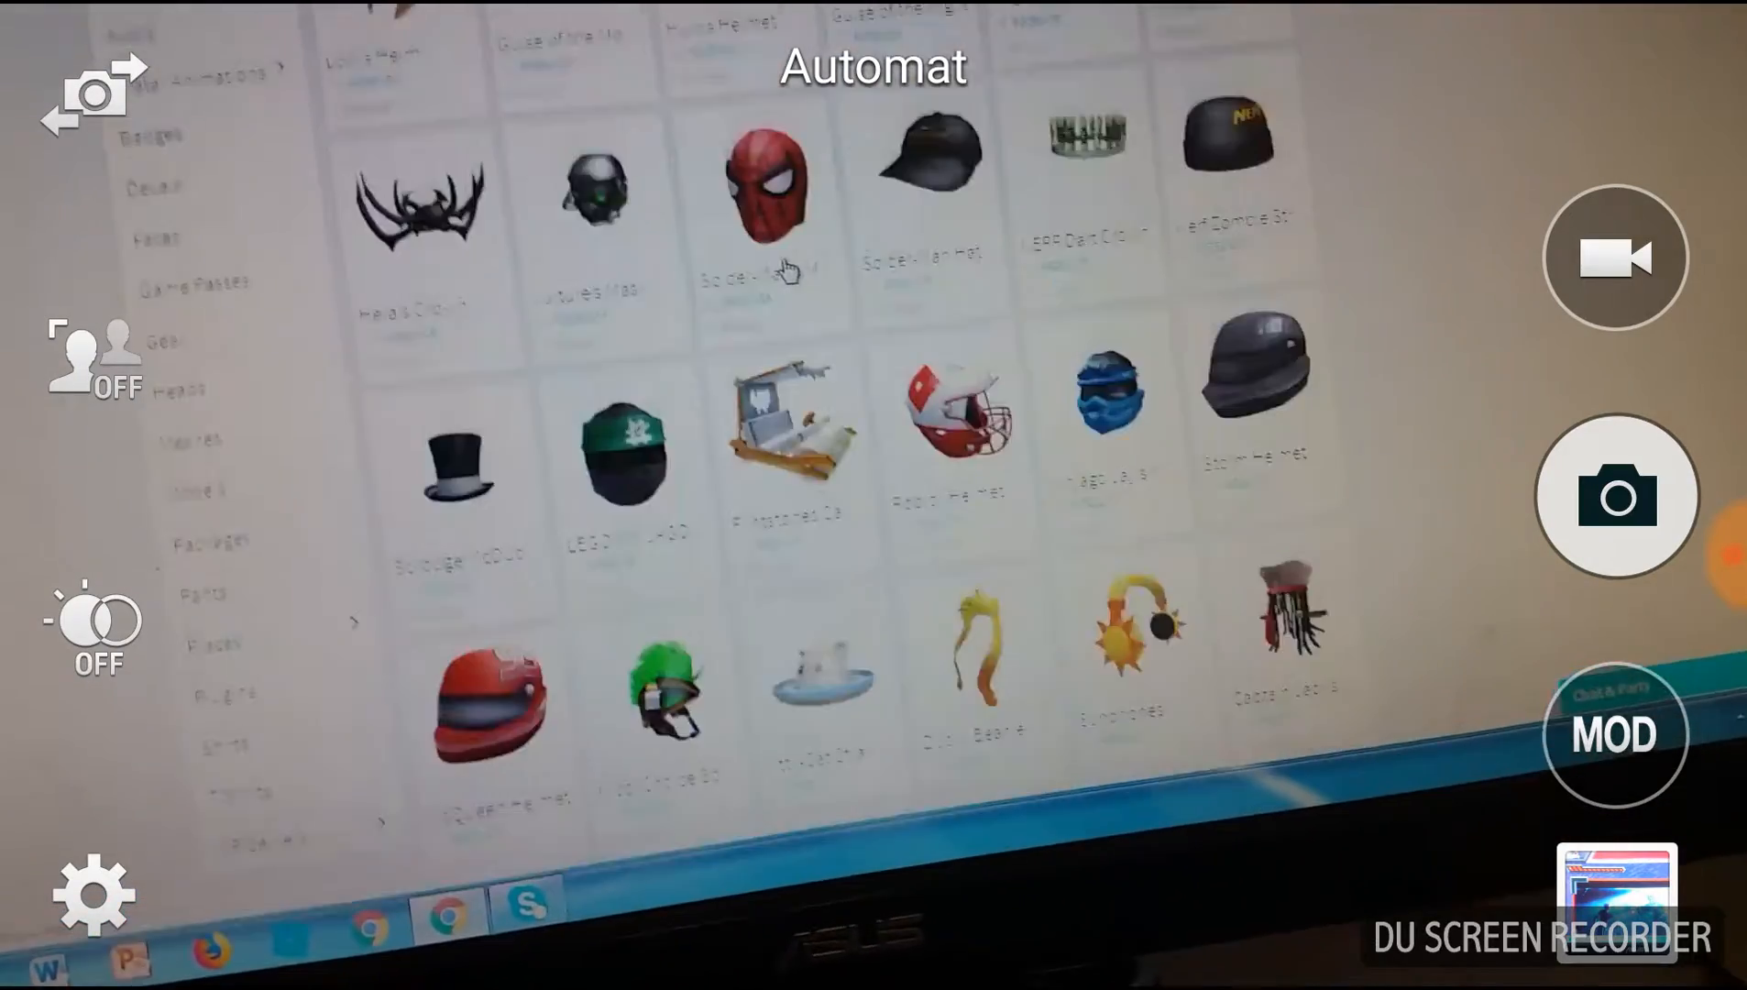
Step: Scroll through the event hats to the page navigation at the bottom of the list
scroll(down, 3)
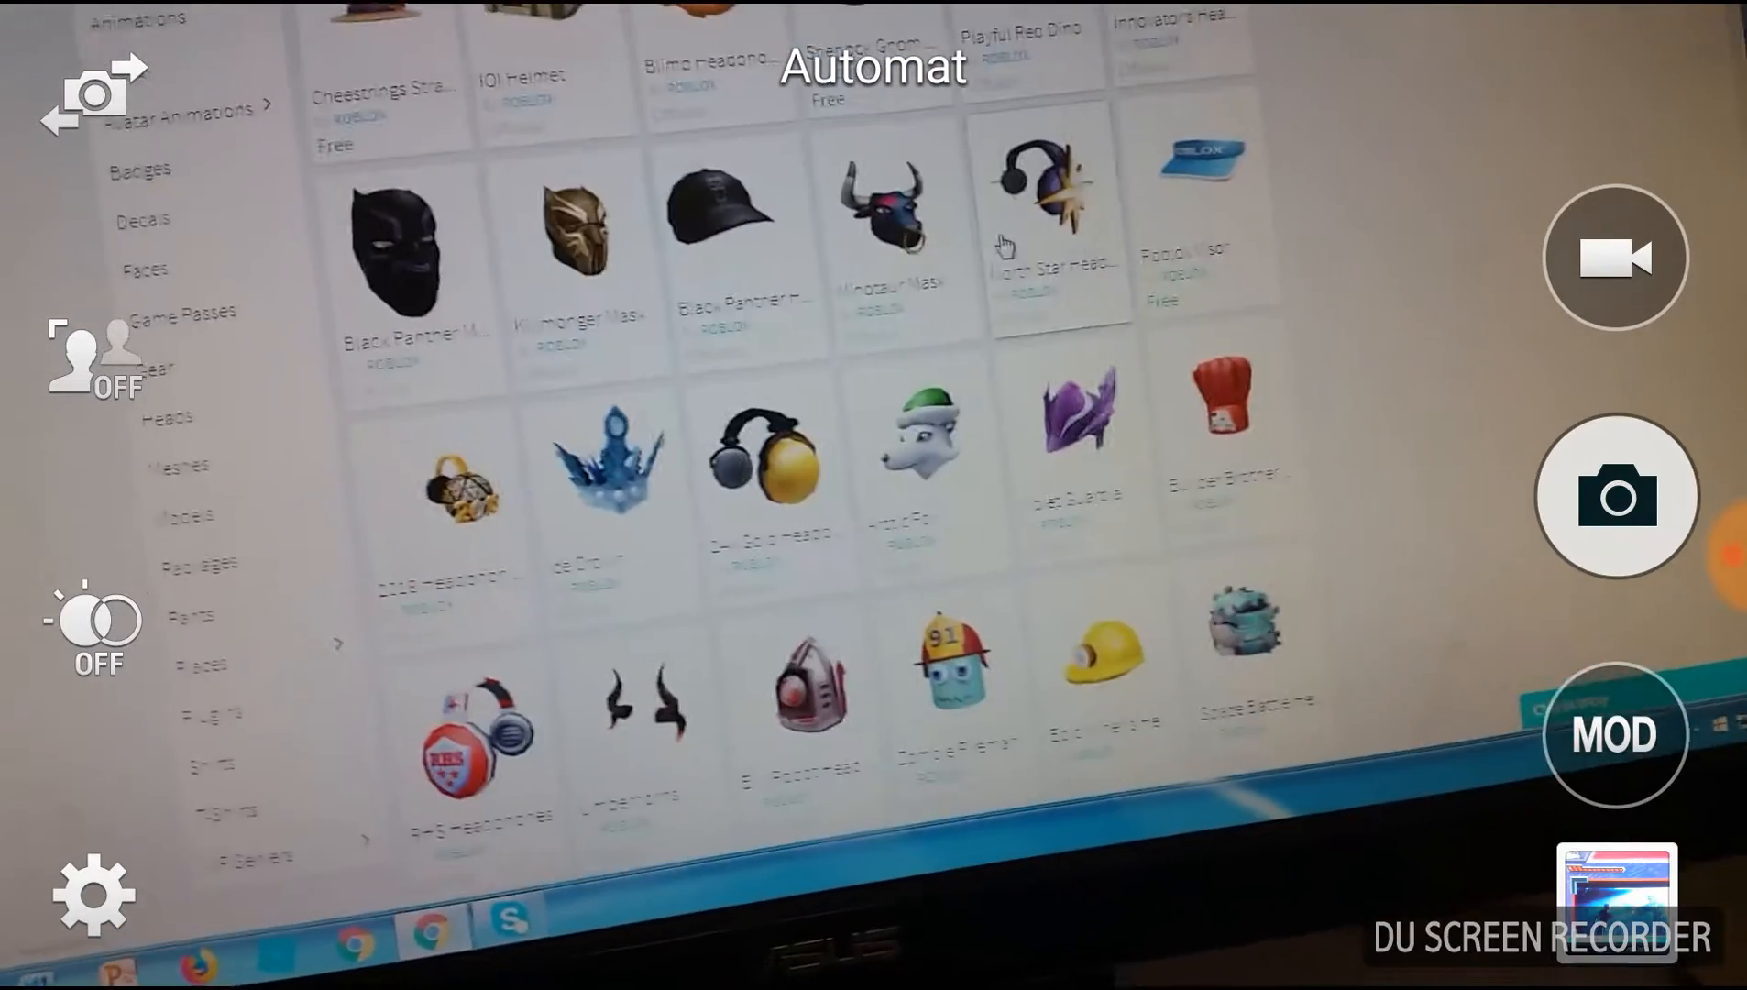
scroll(down, 3)
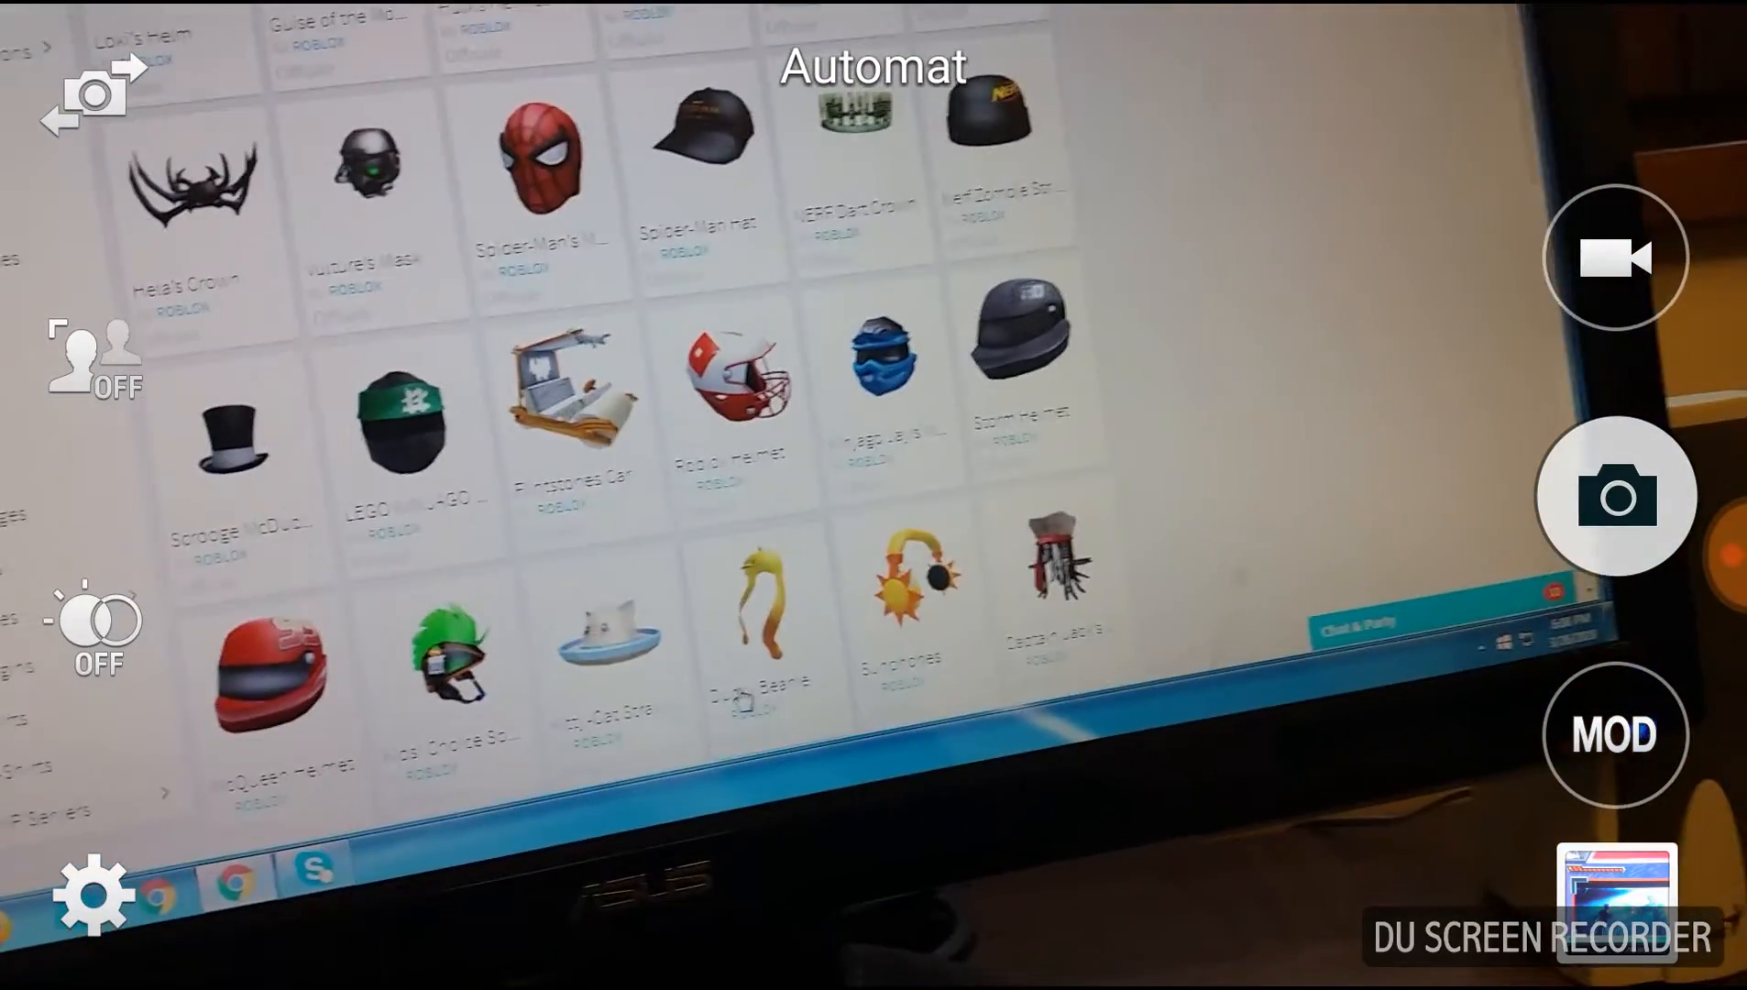
scroll(down, 3)
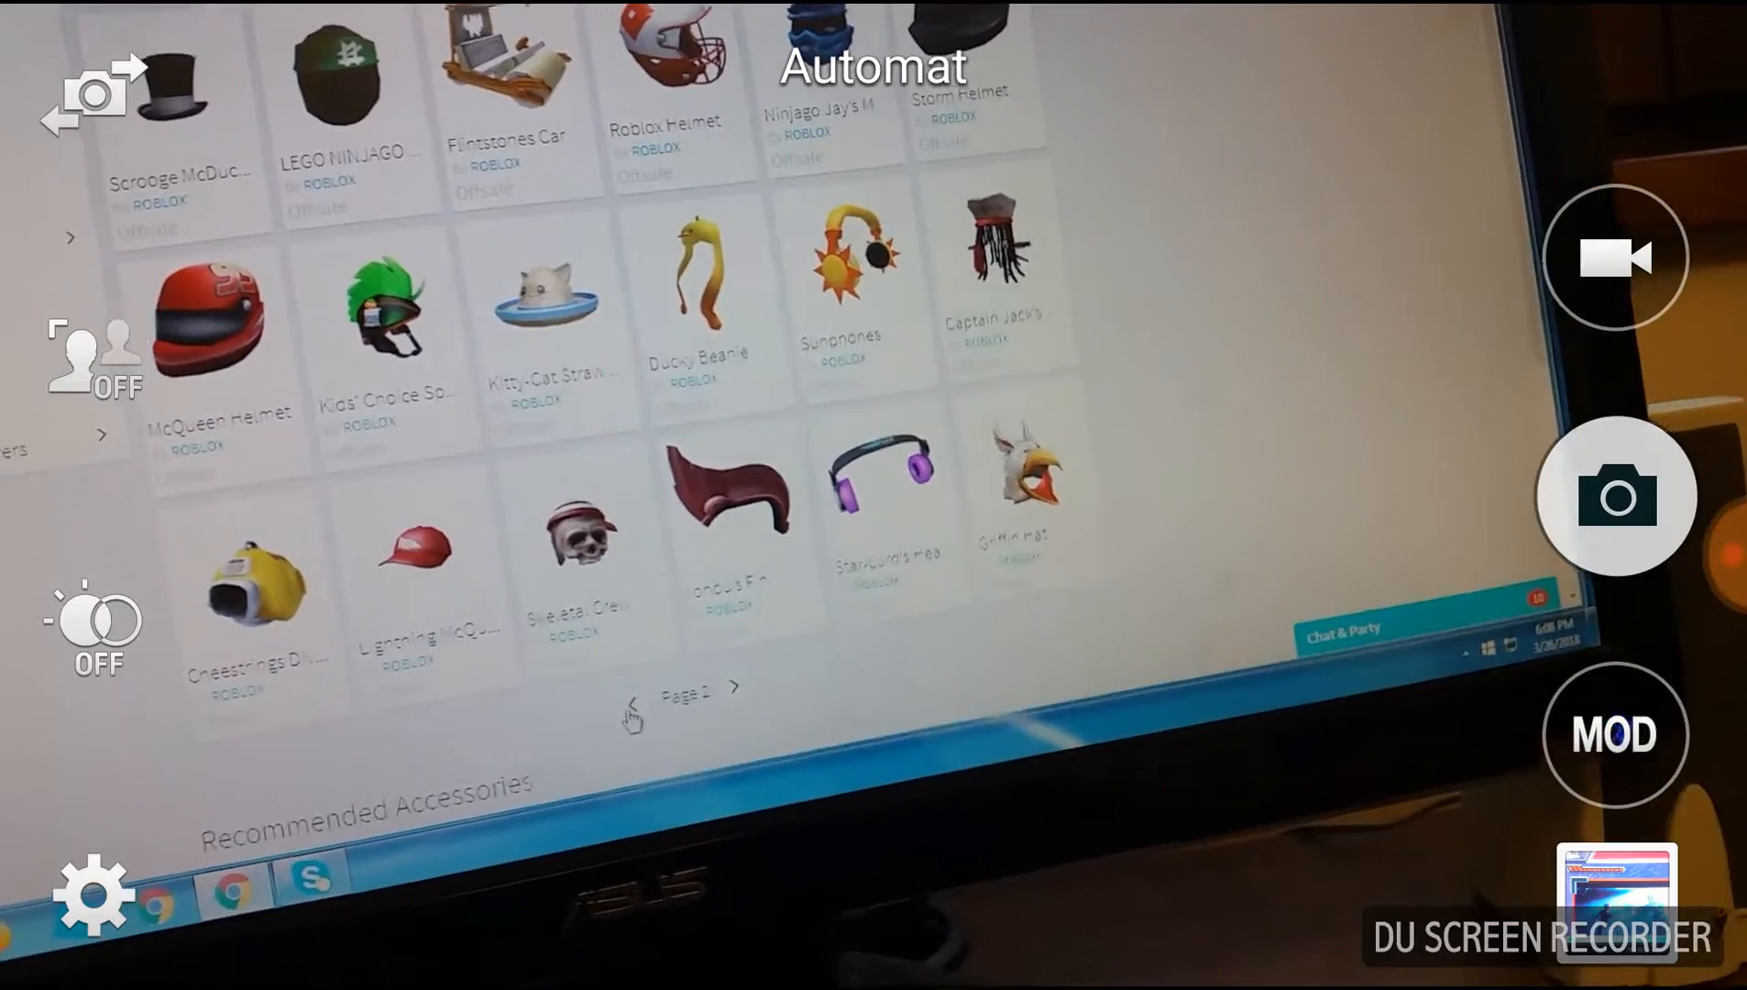
click(733, 687)
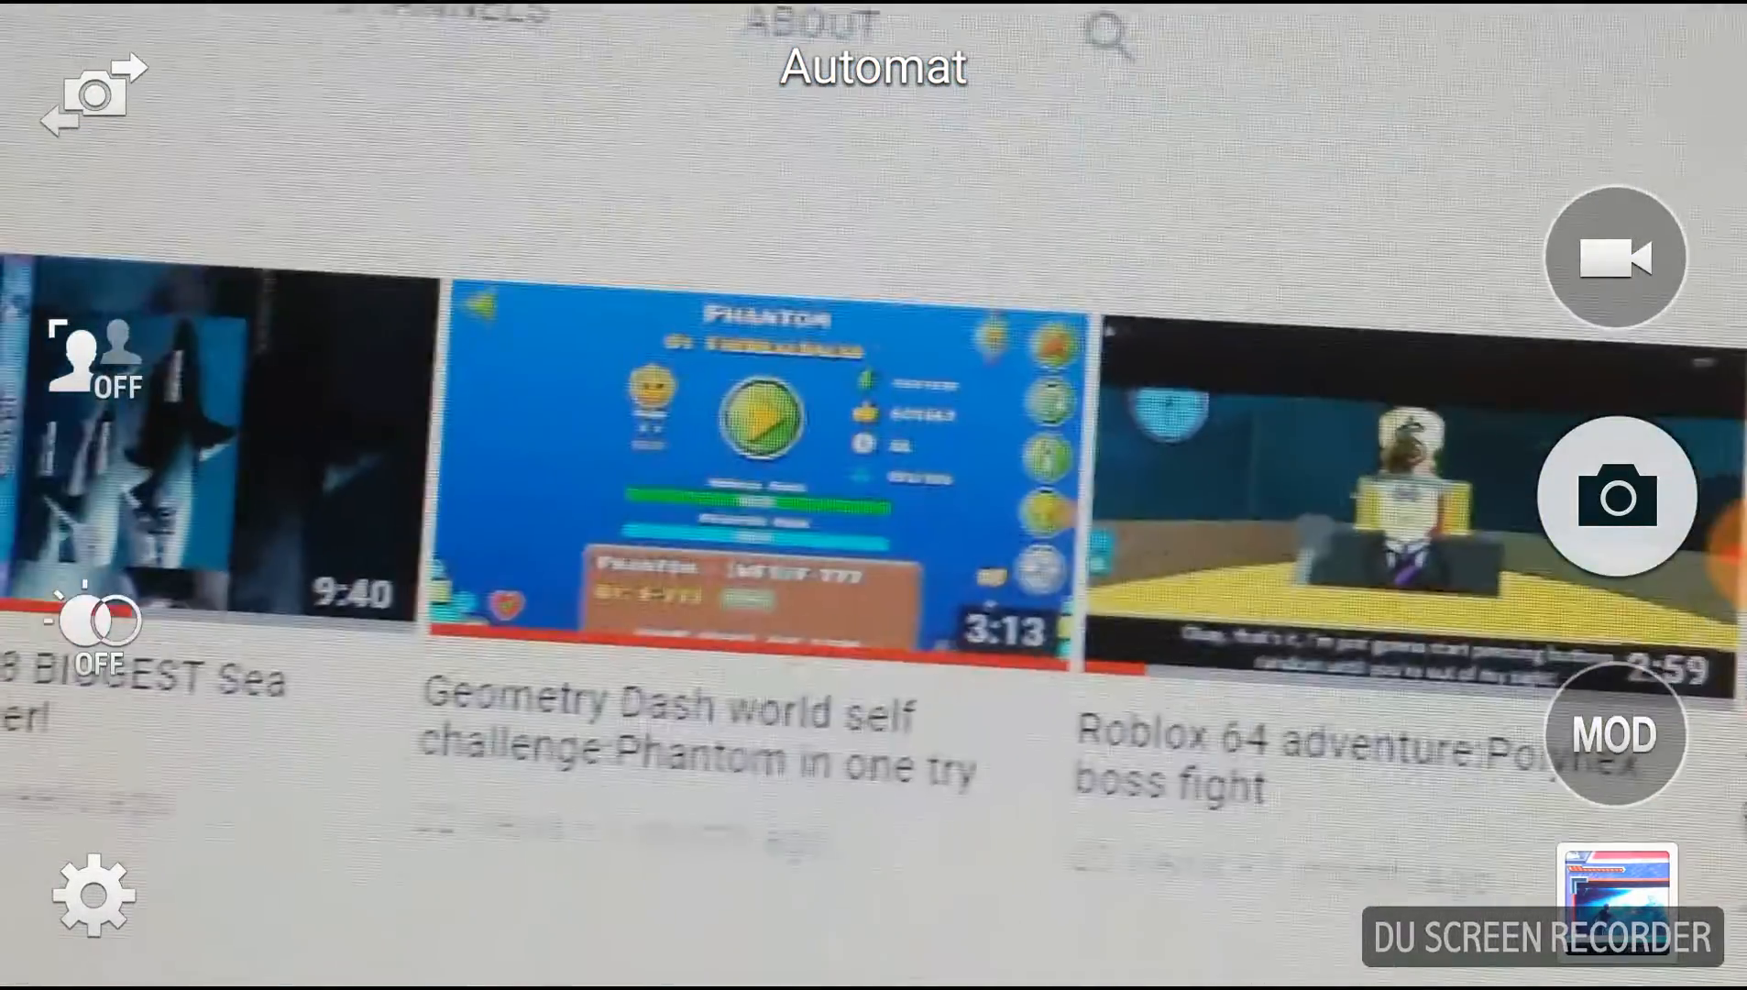
scroll(left, 3)
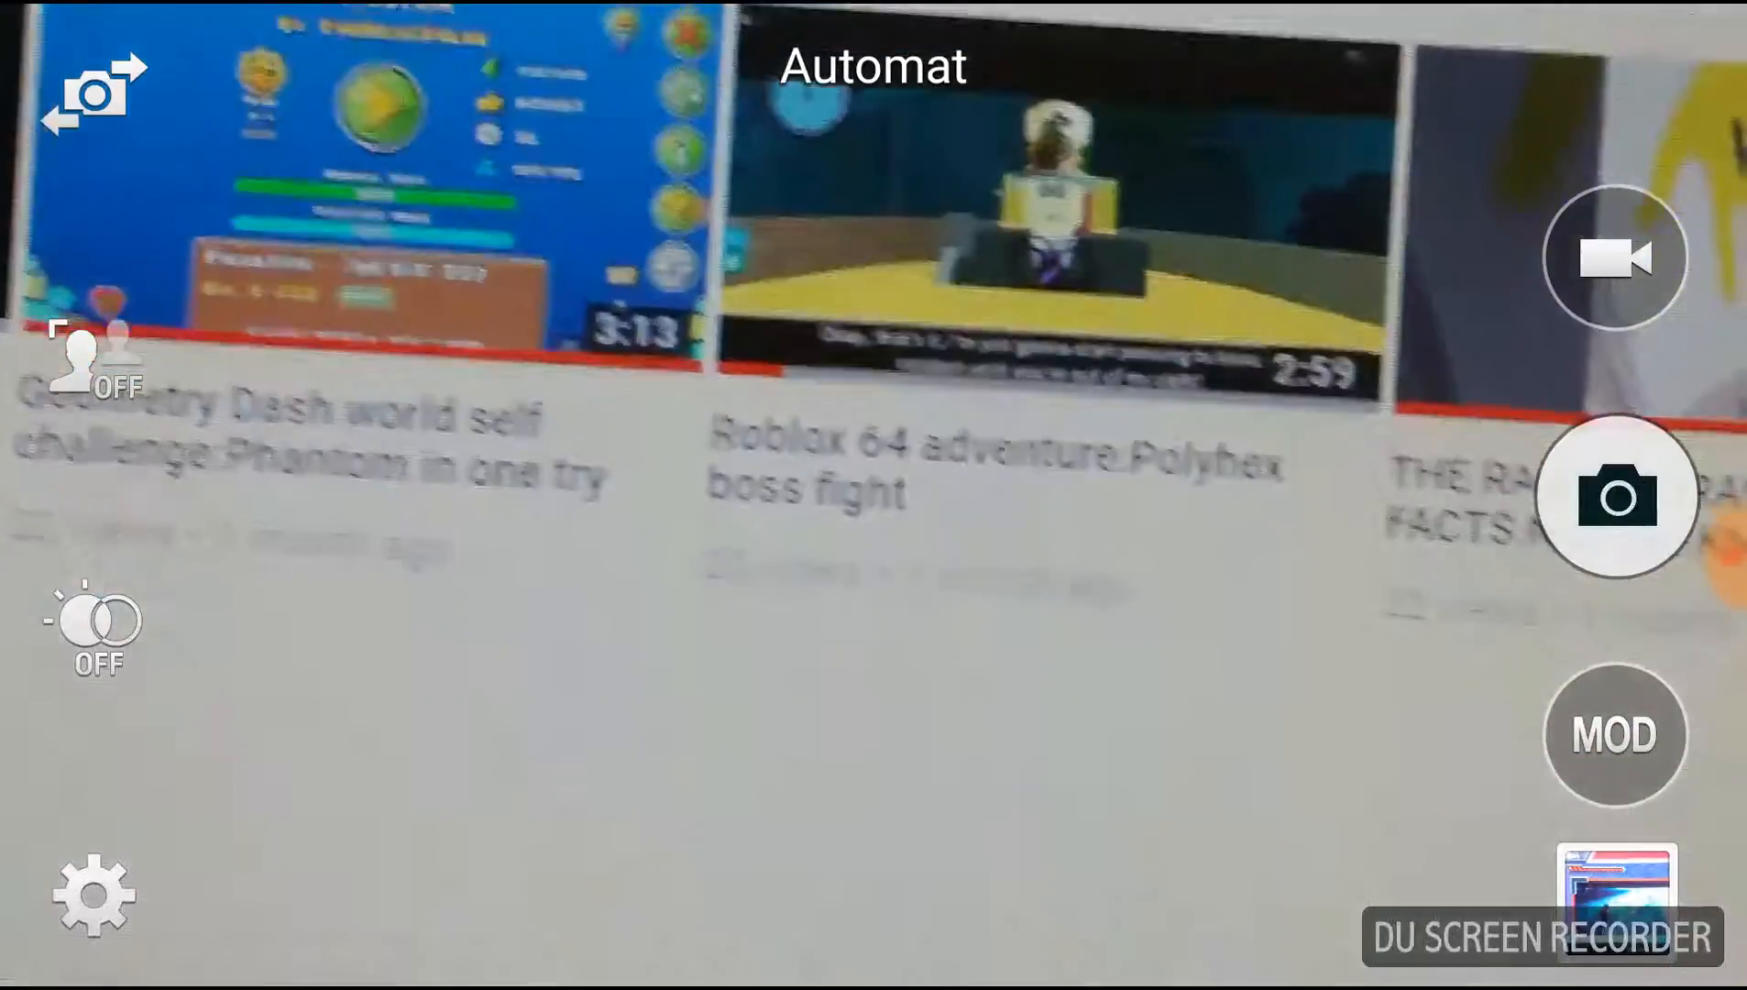